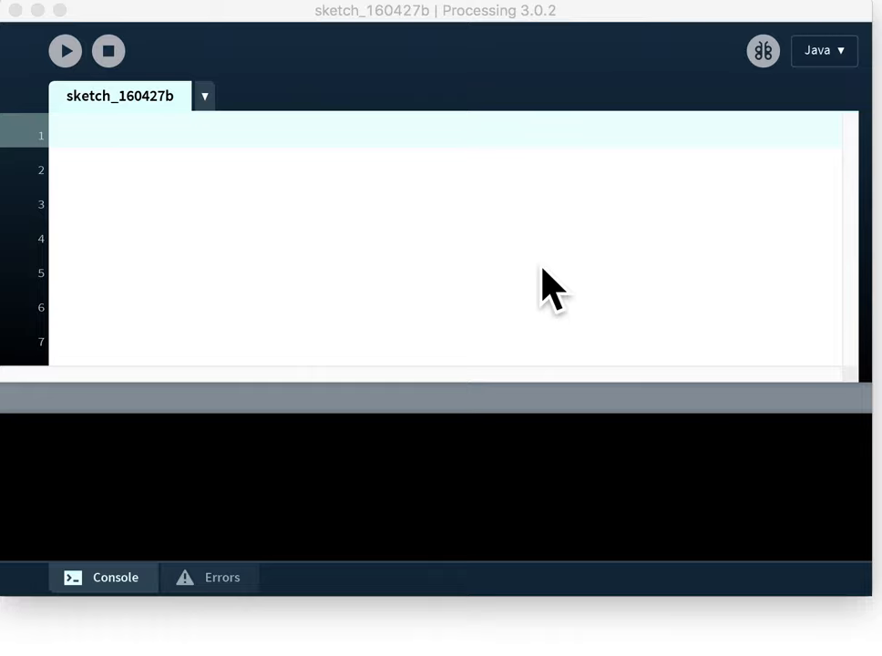
{"action": "mouse_move", "coordinate": [381, 256]}
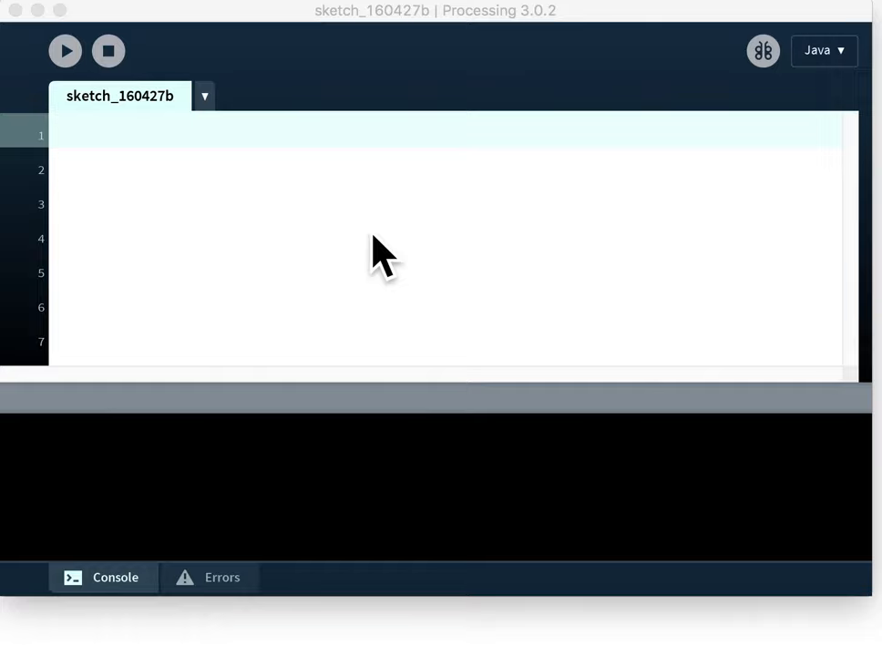
{"action": "mouse_move", "coordinate": [223, 60]}
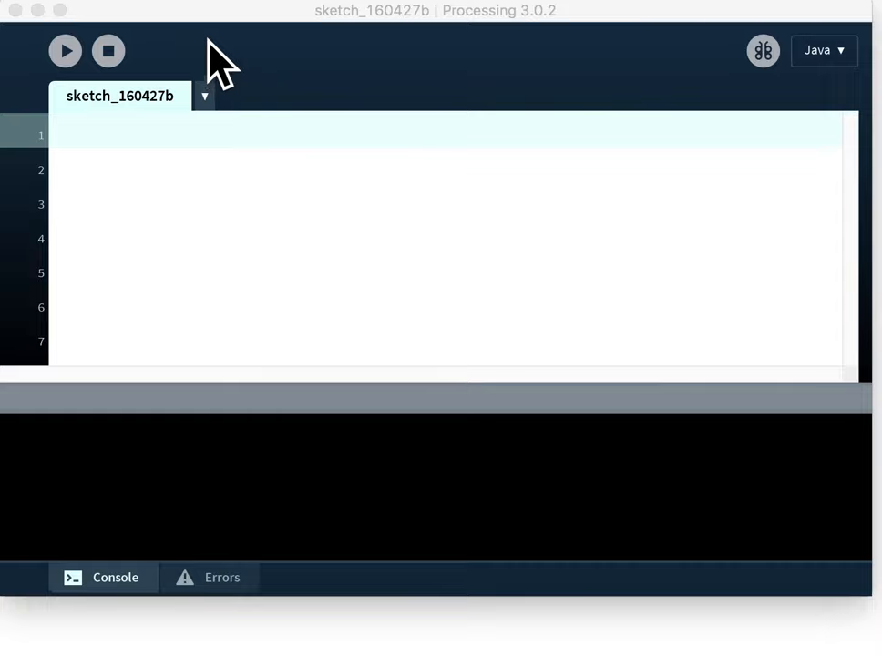
{"action": "mouse_move", "coordinate": [326, 44]}
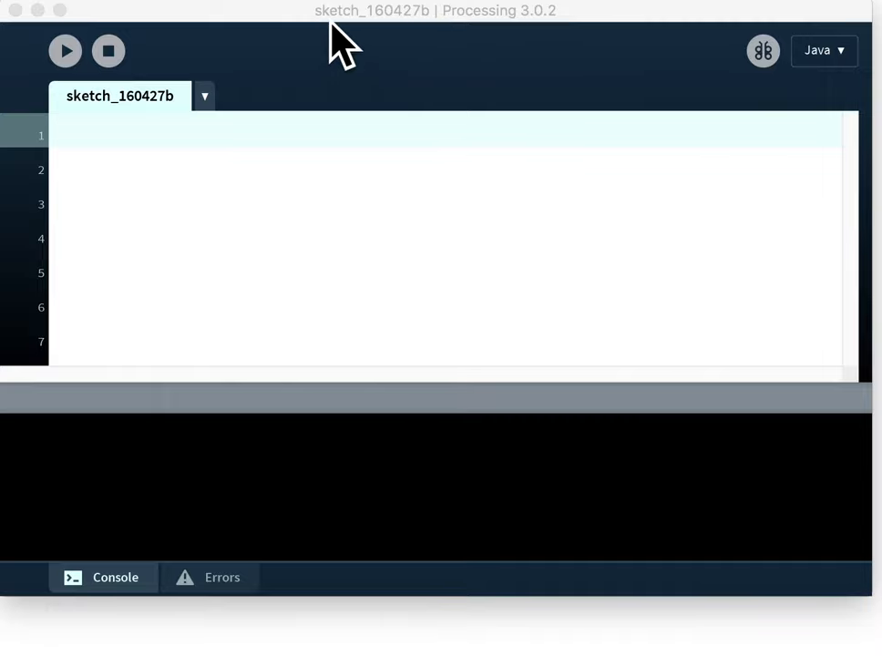
{"action": "mouse_move", "coordinate": [374, 45]}
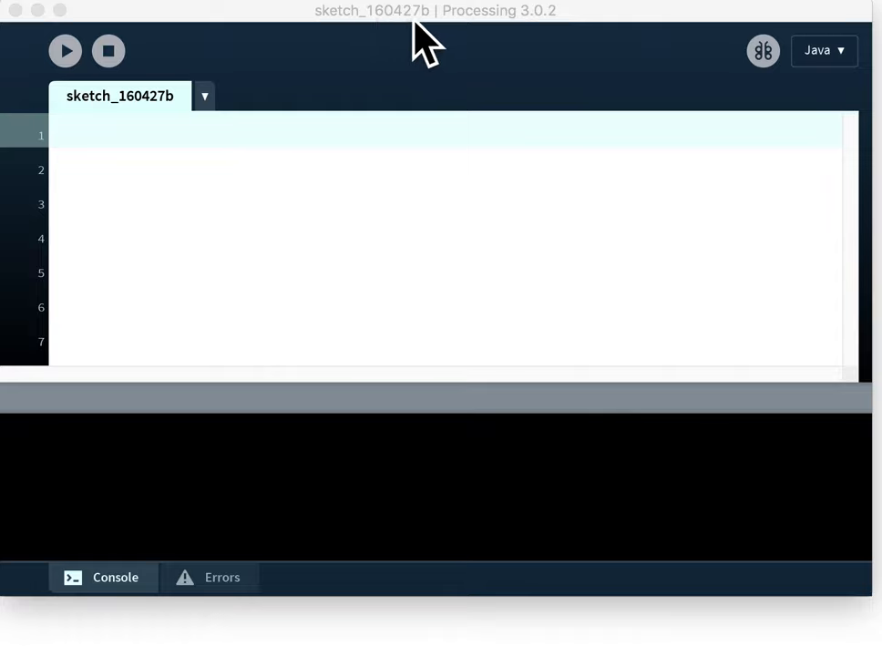
{"action": "mouse_move", "coordinate": [484, 27]}
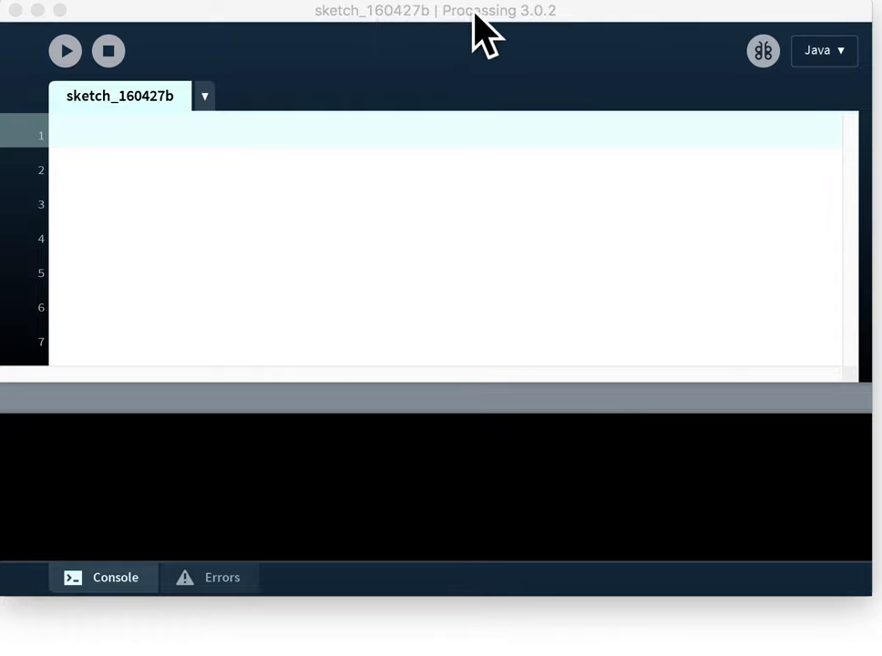
{"action": "mouse_move", "coordinate": [538, 51]}
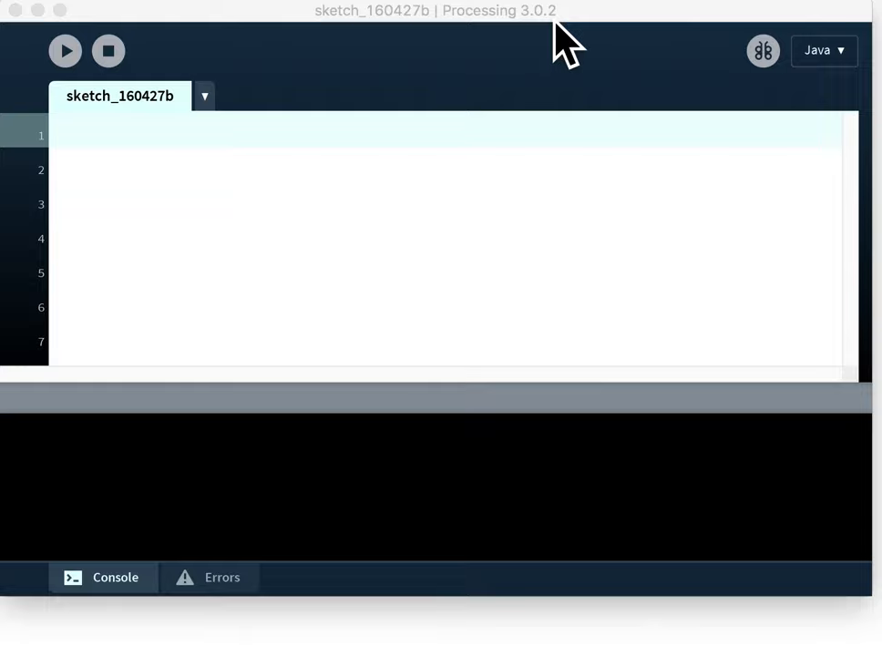
{"action": "mouse_move", "coordinate": [165, 64]}
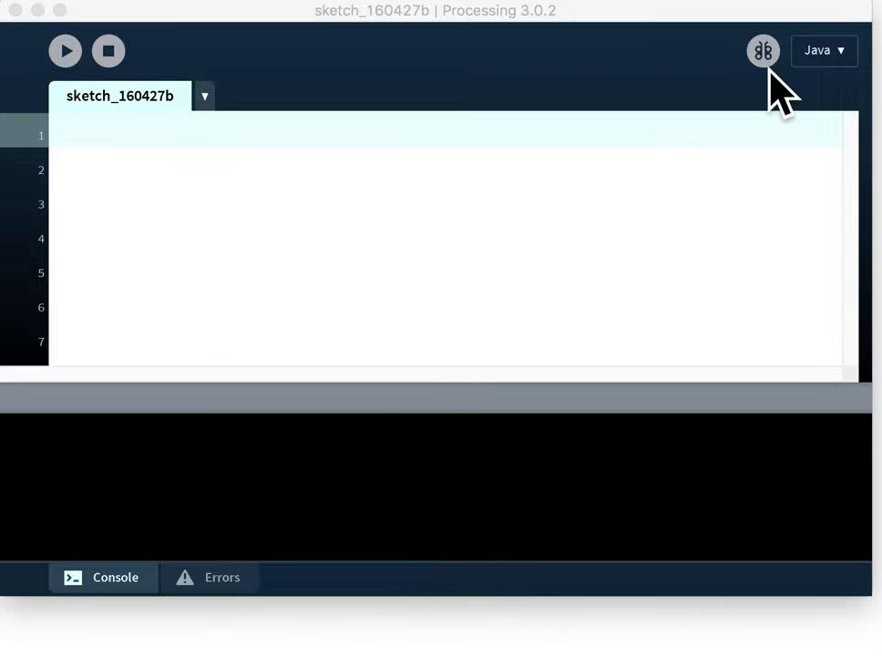
Enter "this is not code" on line 1 so the red error bar flags "this"
{"action": "left_click", "coordinate": [763, 51]}
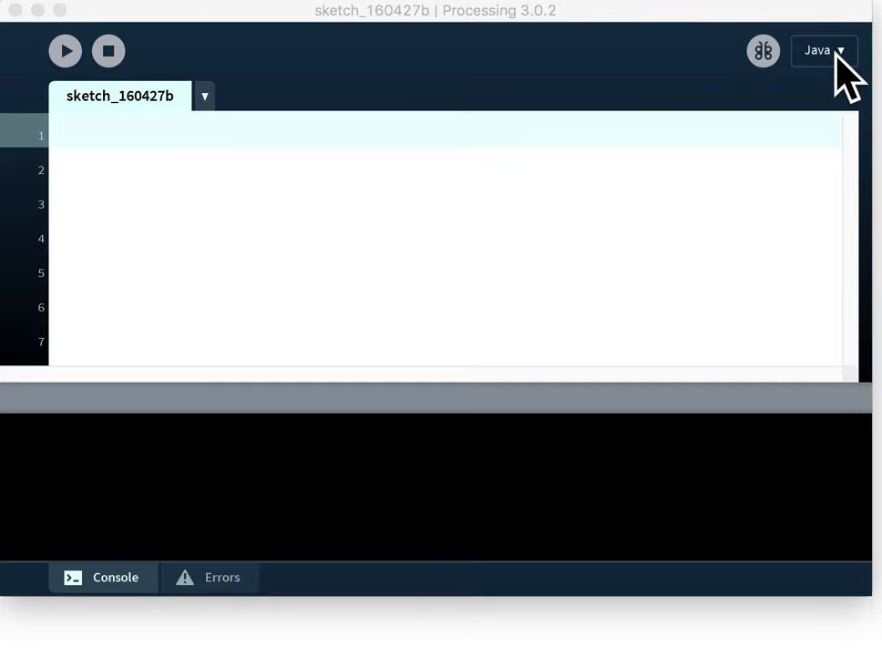
{"action": "left_click", "coordinate": [823, 50]}
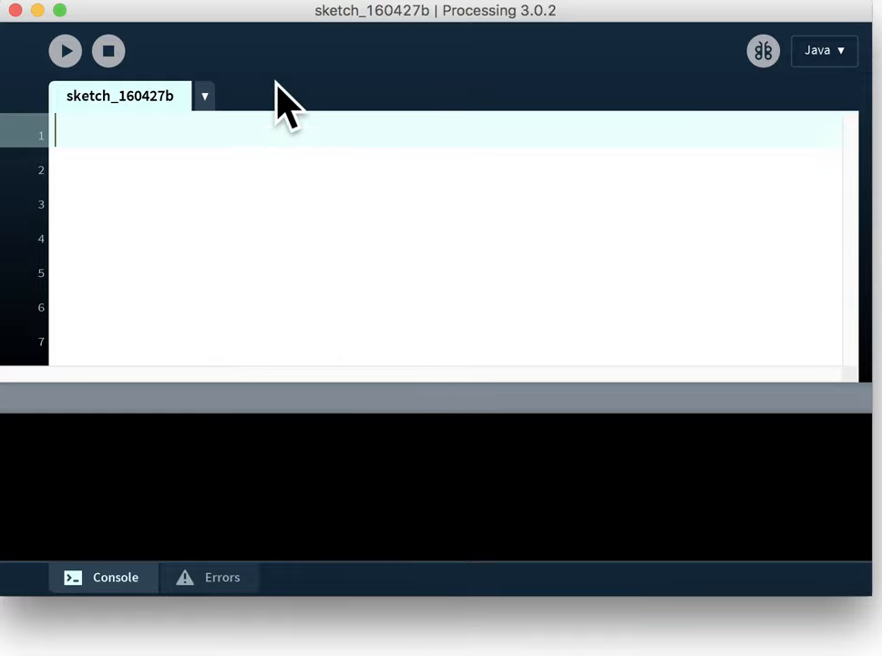
{"action": "mouse_move", "coordinate": [100, 119]}
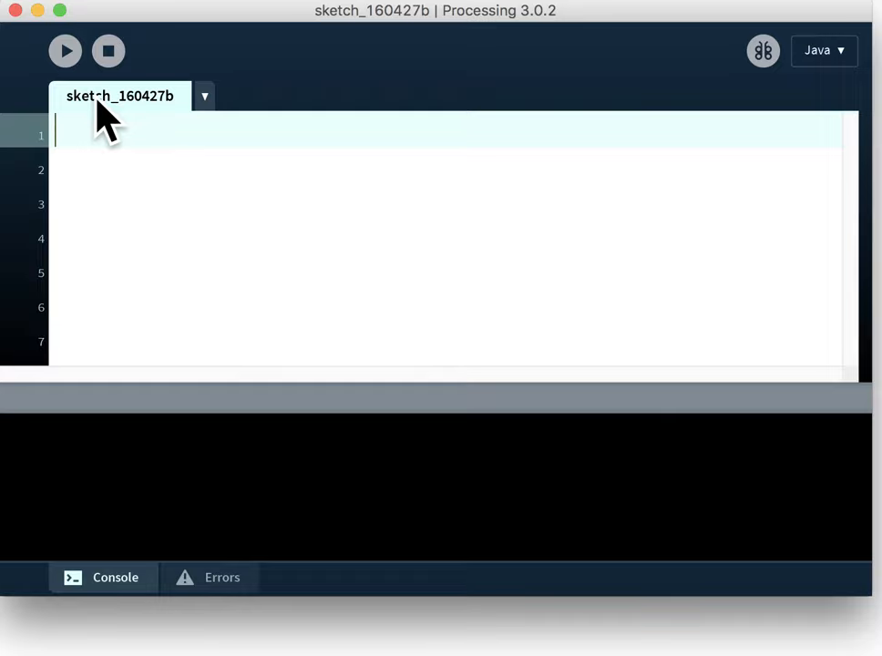
{"action": "mouse_move", "coordinate": [187, 123]}
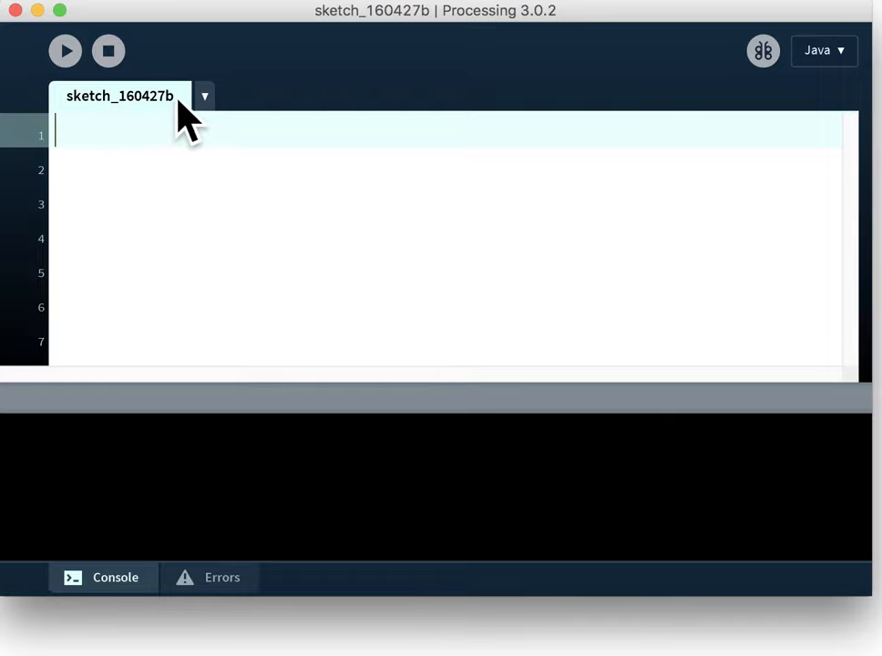
{"action": "mouse_move", "coordinate": [136, 118]}
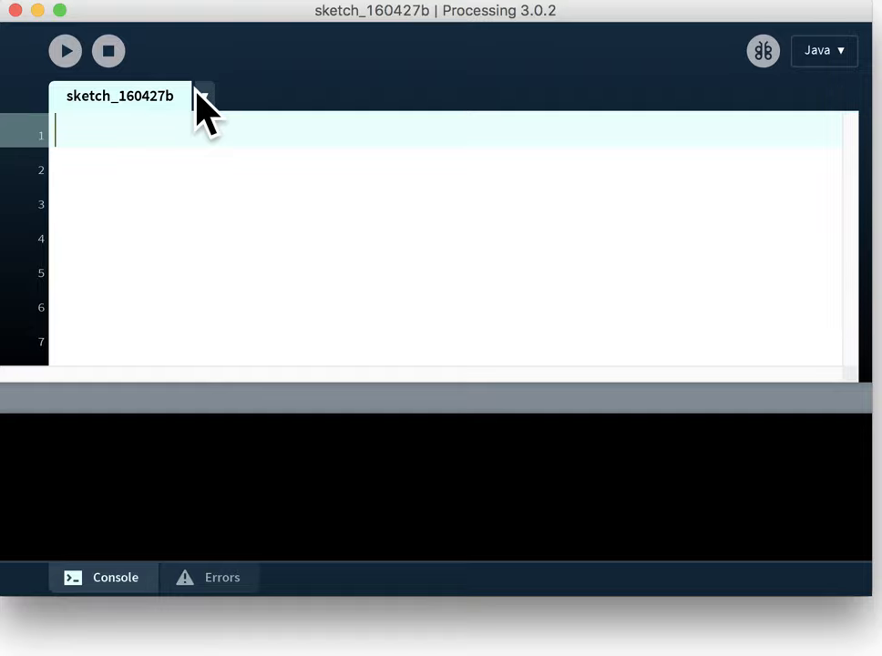
{"action": "left_click", "coordinate": [203, 96]}
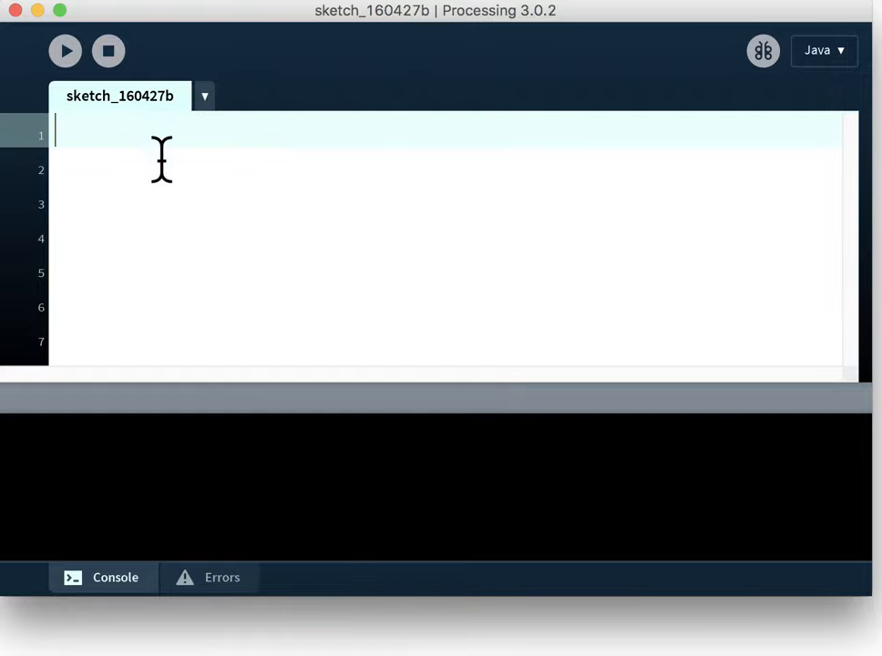
{"action": "mouse_move", "coordinate": [338, 287]}
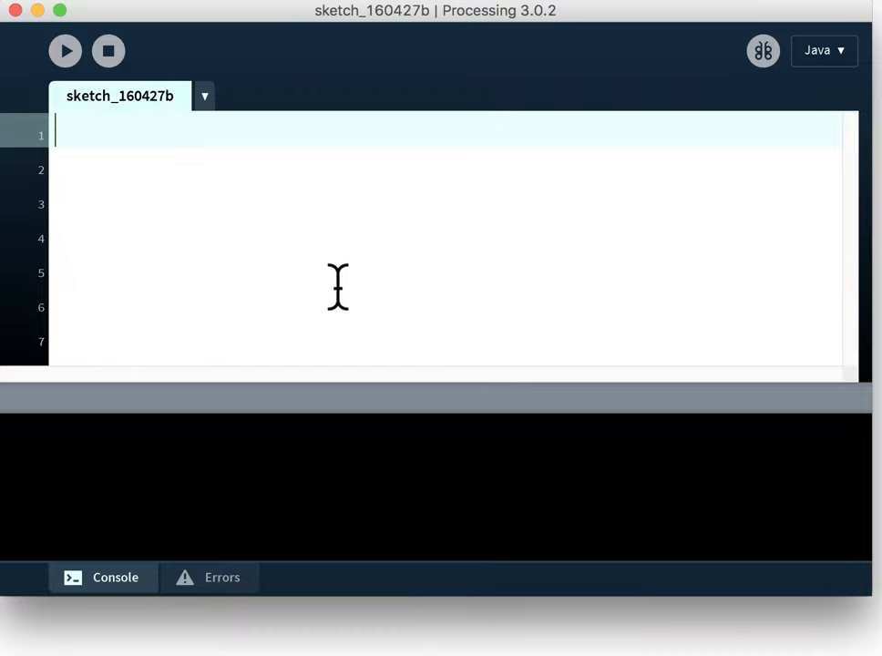
{"action": "mouse_move", "coordinate": [242, 184]}
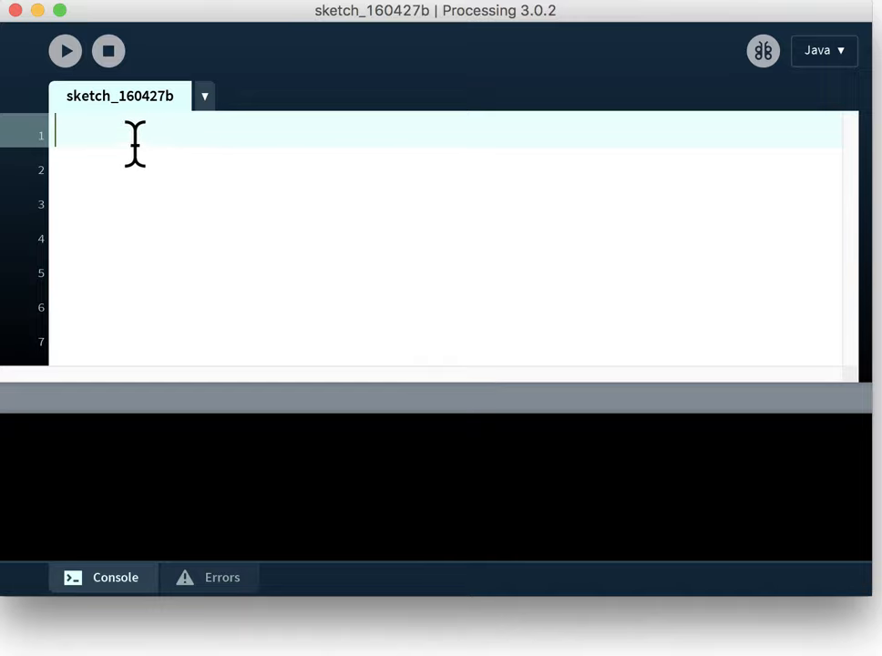
{"action": "mouse_move", "coordinate": [103, 135]}
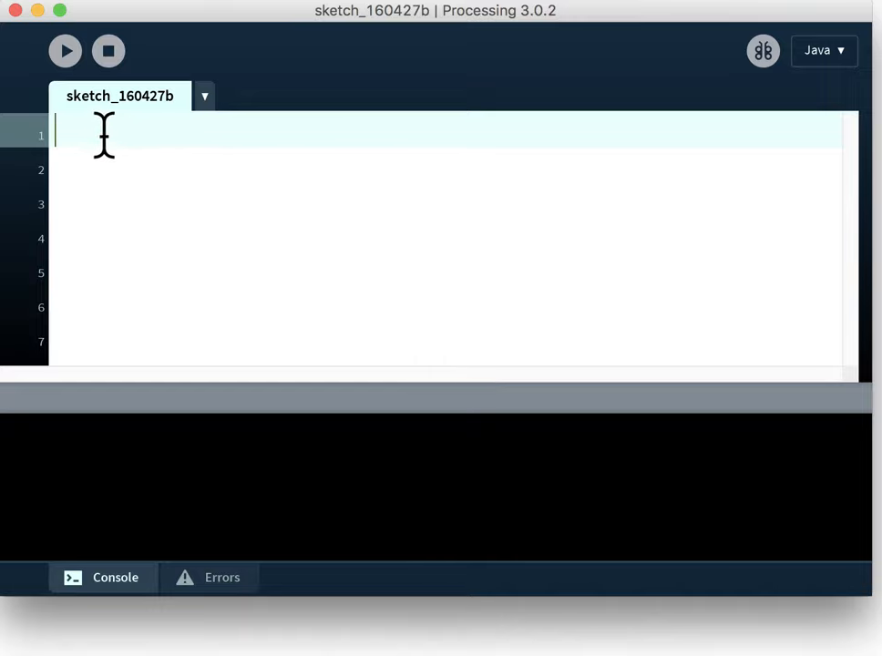
{"action": "mouse_move", "coordinate": [52, 292]}
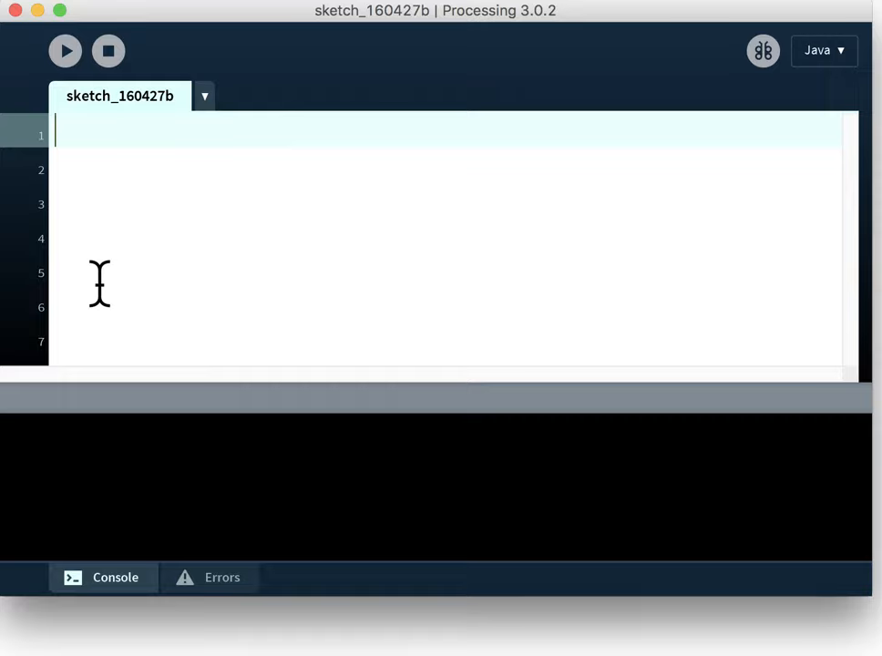
{"action": "mouse_move", "coordinate": [50, 246]}
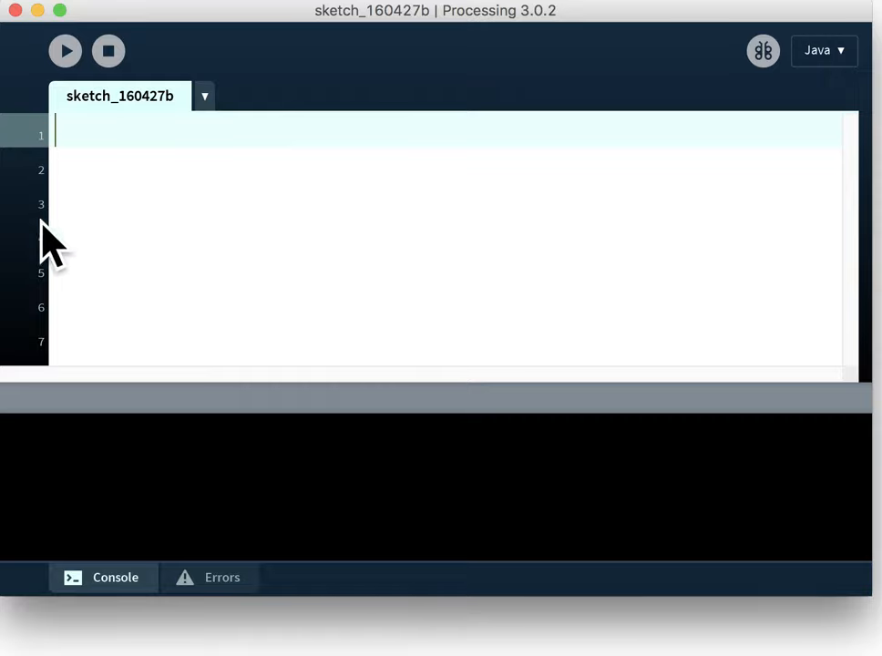
{"action": "mouse_move", "coordinate": [169, 224]}
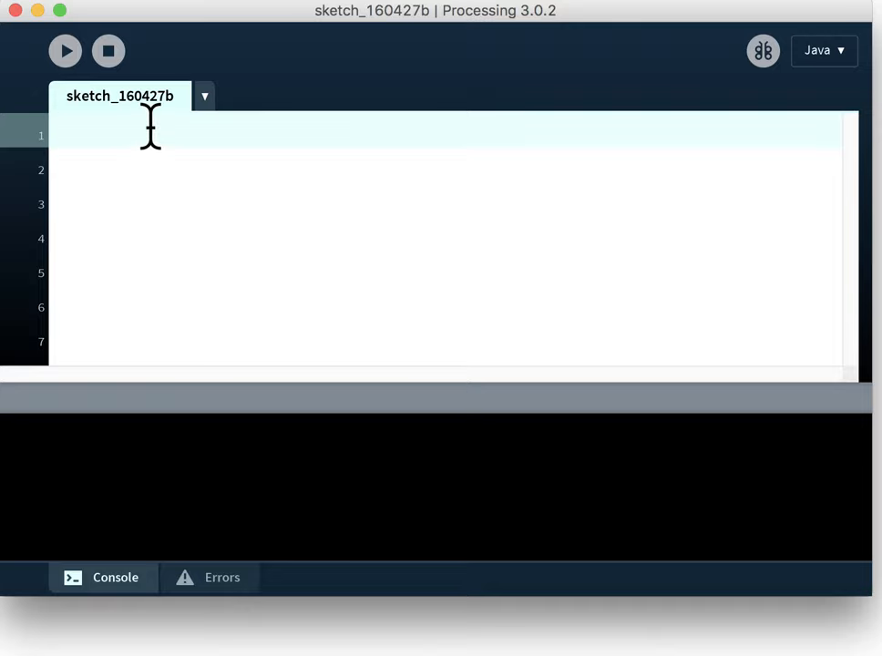
{"action": "type", "text": "this is n"}
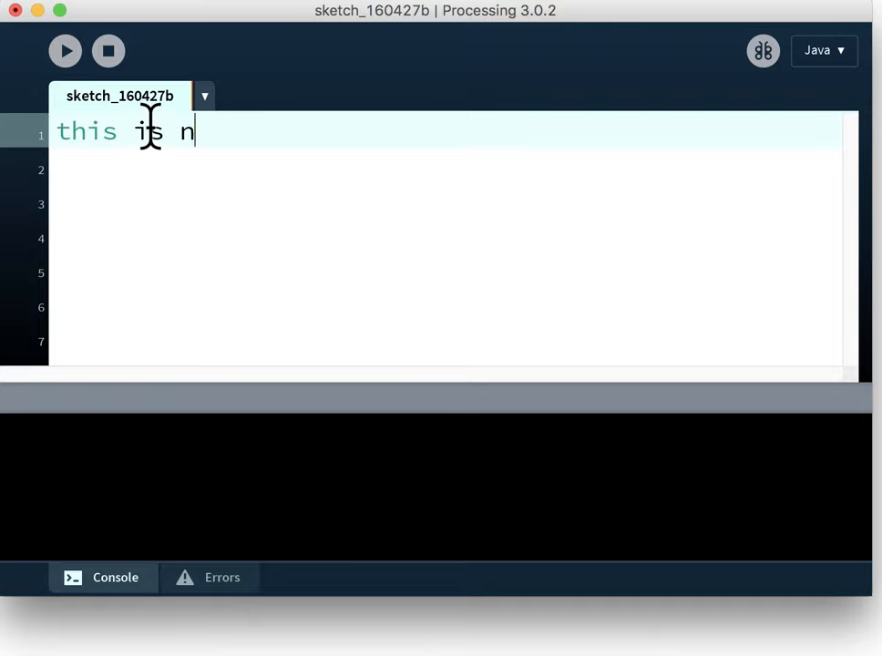
{"action": "type", "text": "ot code"}
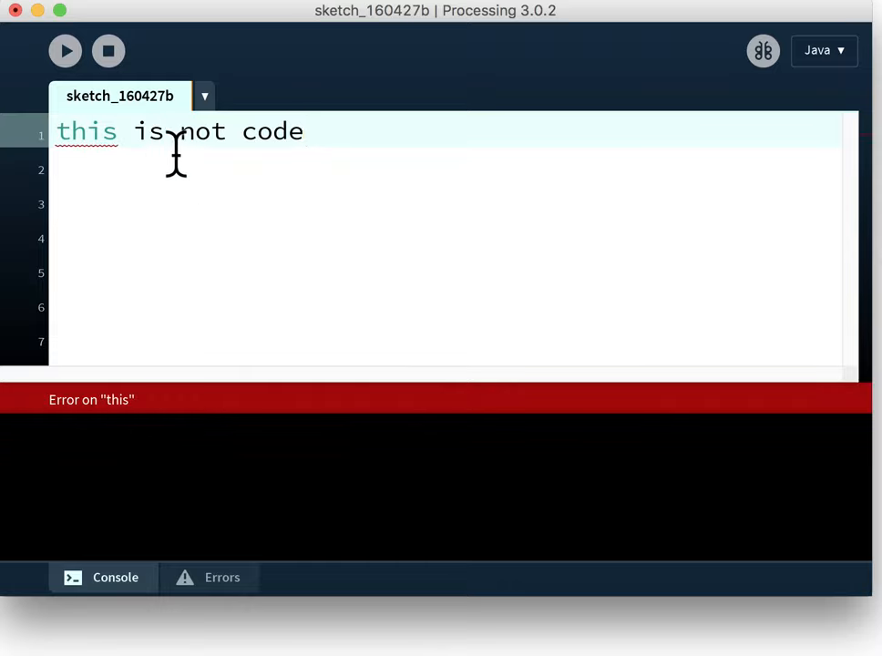
{"action": "mouse_move", "coordinate": [223, 155]}
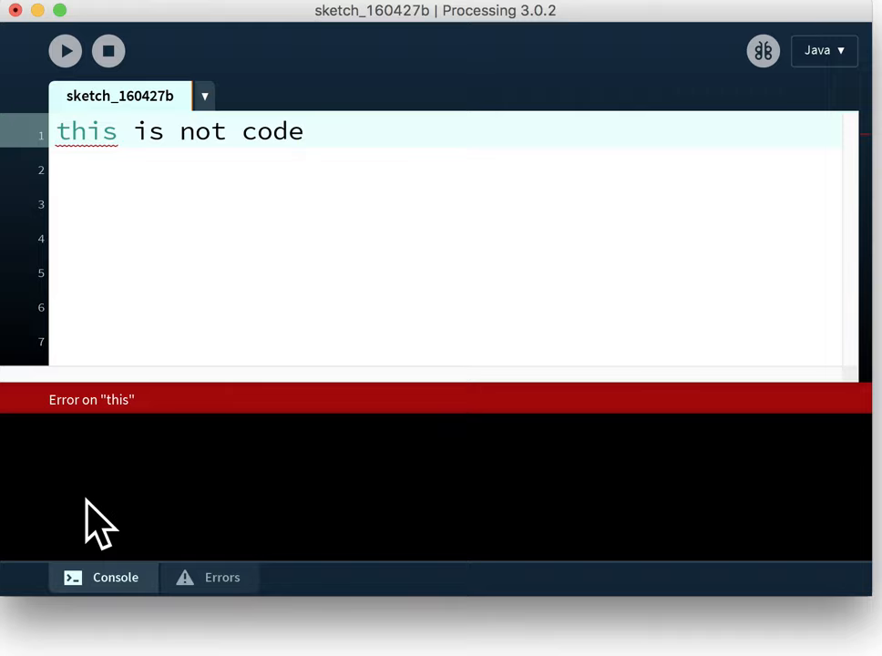
{"action": "mouse_move", "coordinate": [110, 465]}
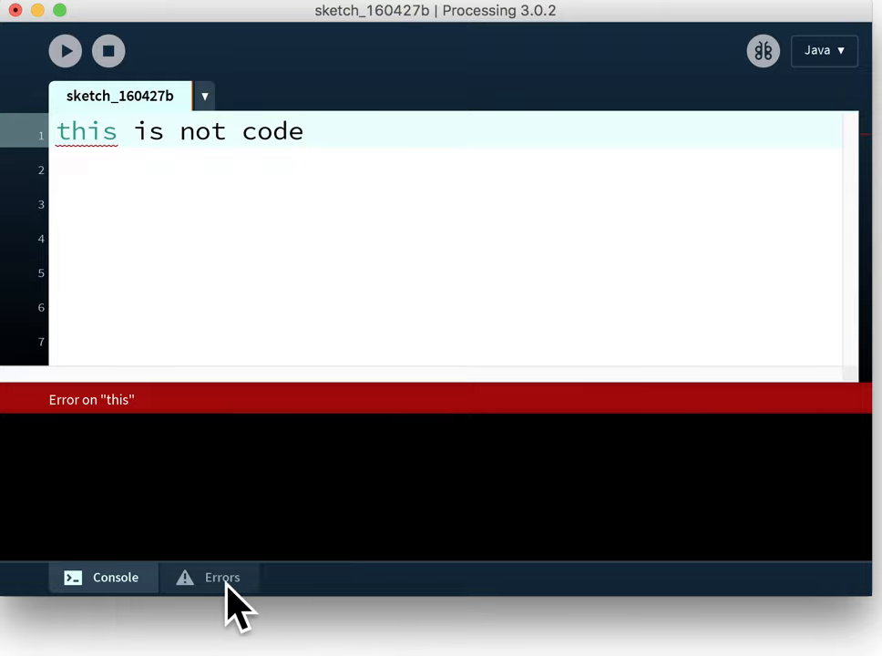
Show the Errors list with the "this" error and missing semicolon on line 1
{"action": "left_click", "coordinate": [222, 577]}
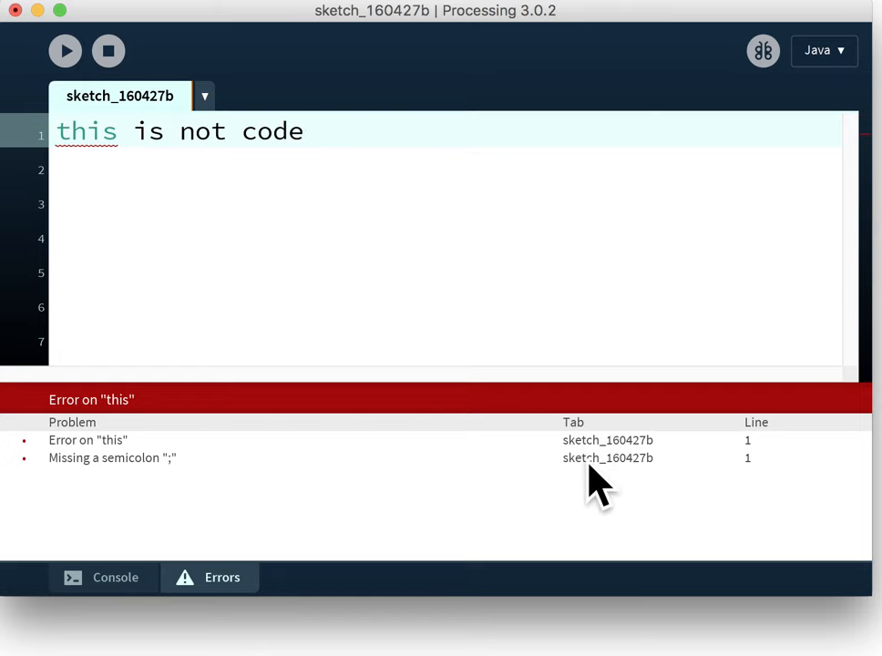
{"action": "mouse_move", "coordinate": [747, 479]}
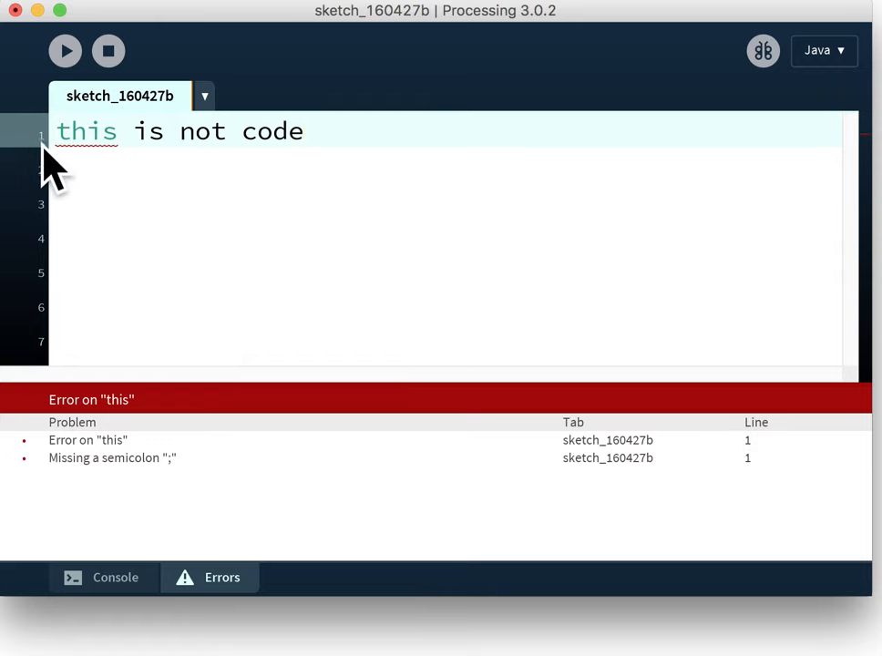
{"action": "mouse_move", "coordinate": [416, 273]}
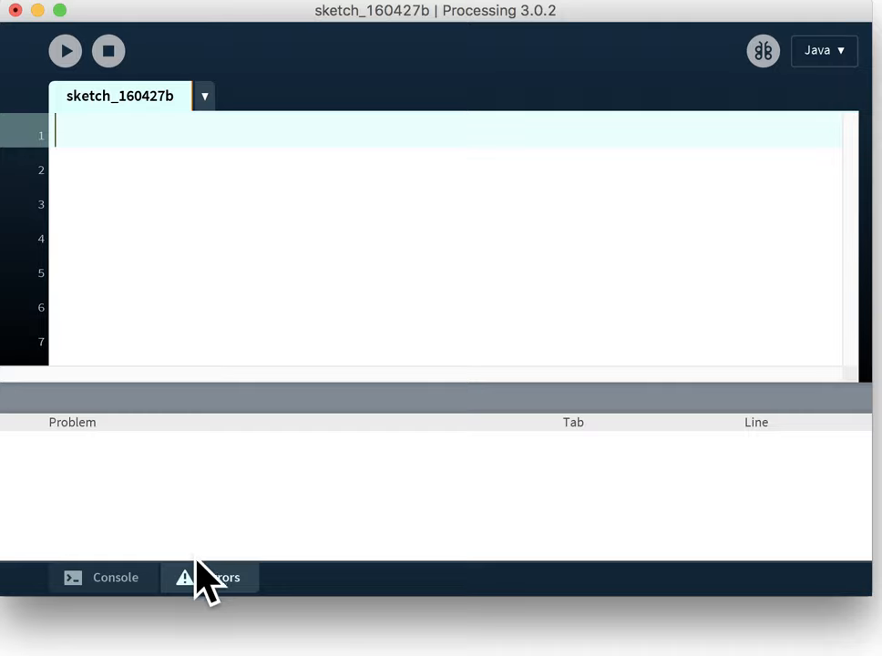
{"action": "mouse_move", "coordinate": [209, 593]}
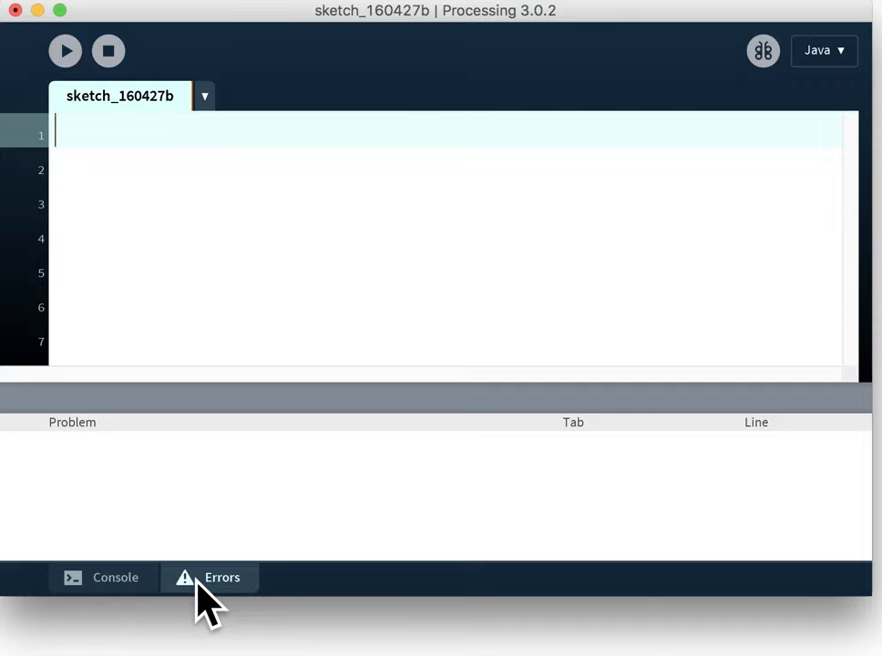
Return to the Console output after the faulty line is cleared
{"action": "left_click", "coordinate": [115, 577]}
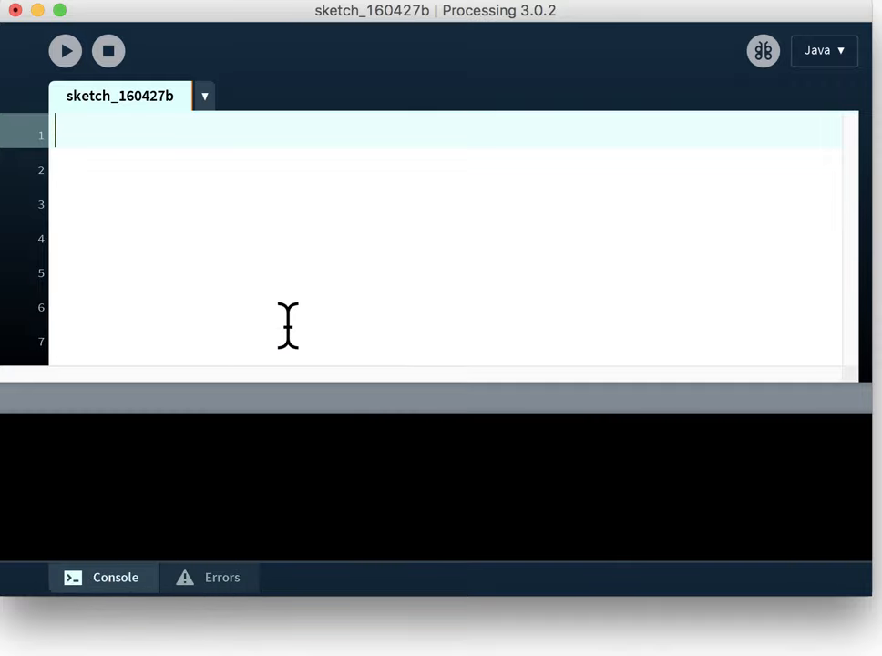